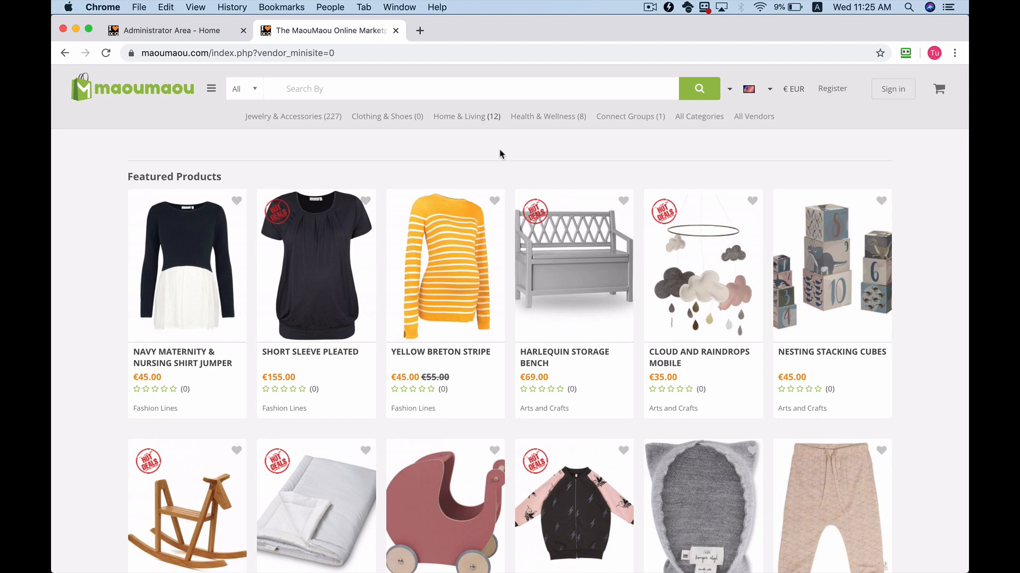
mouse_move(457, 277)
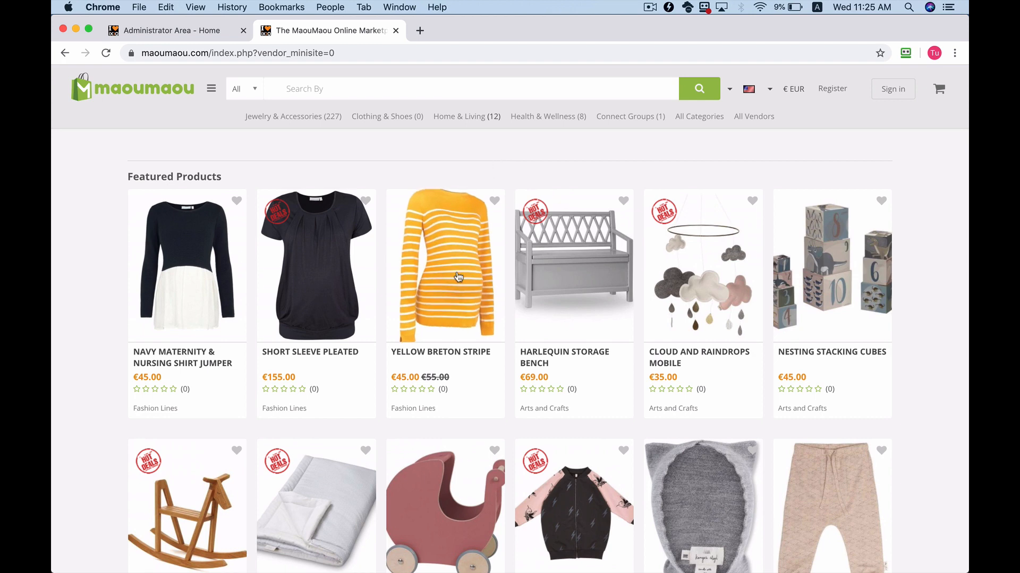
mouse_move(431, 416)
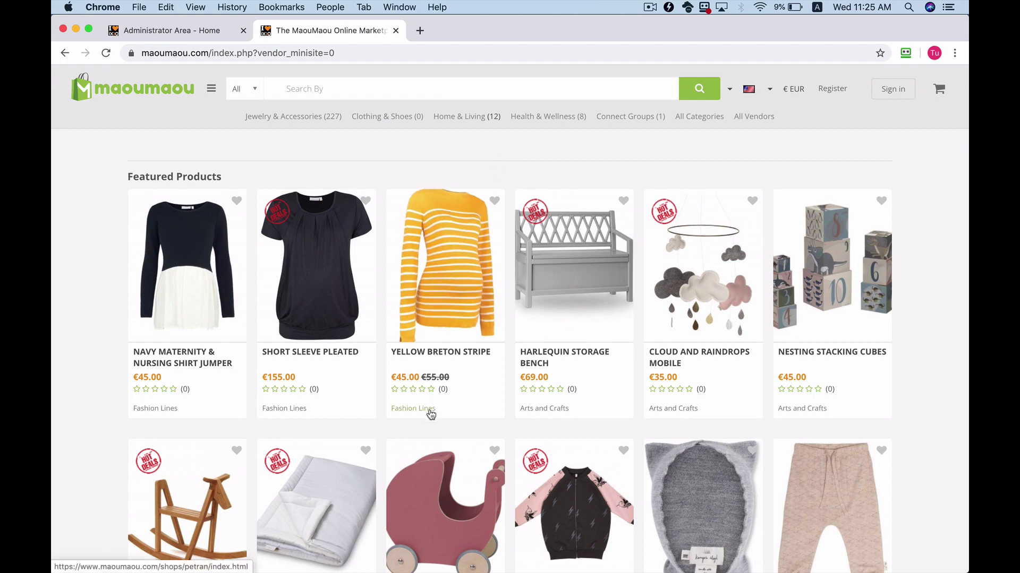
Step: Go to the Fashion Lines vendor store from a featured product and browse its page
click(413, 408)
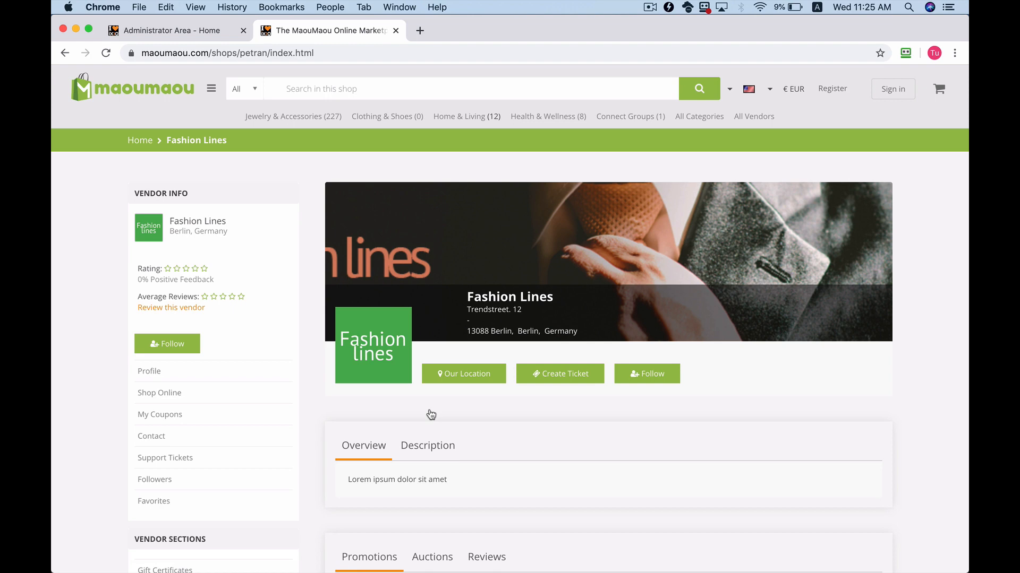
scroll(down, 3)
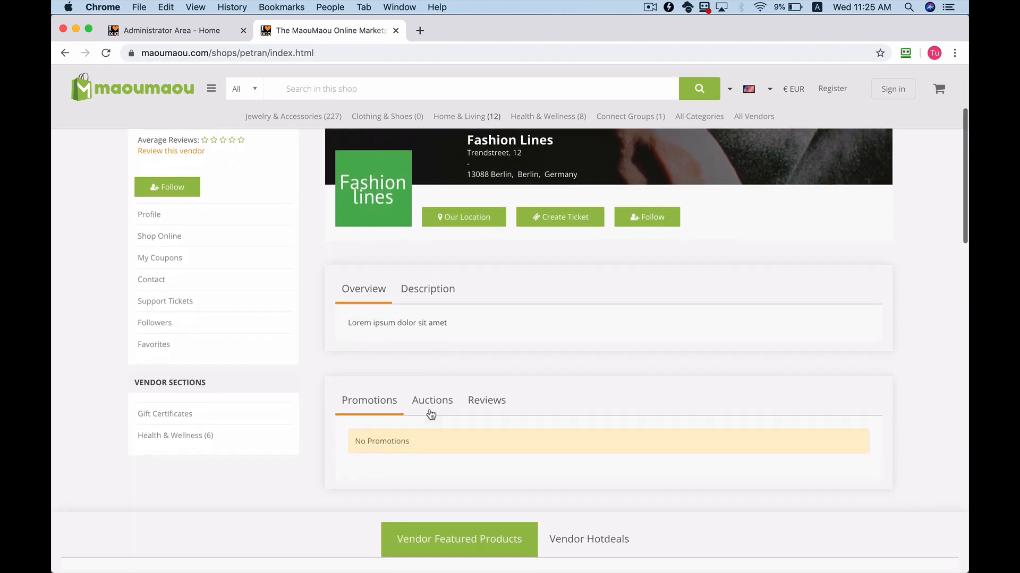
scroll(down, 3)
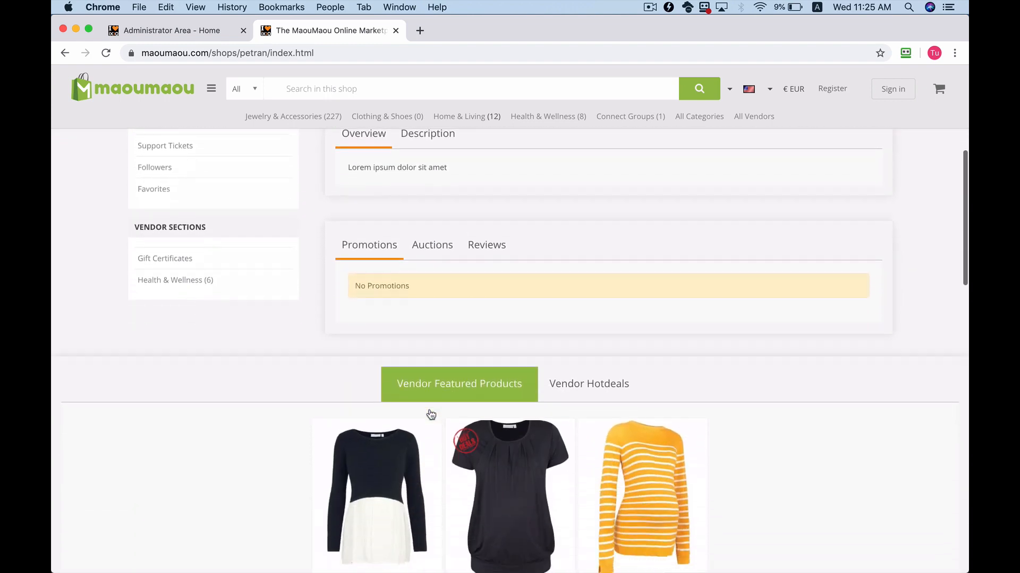
scroll(down, 3)
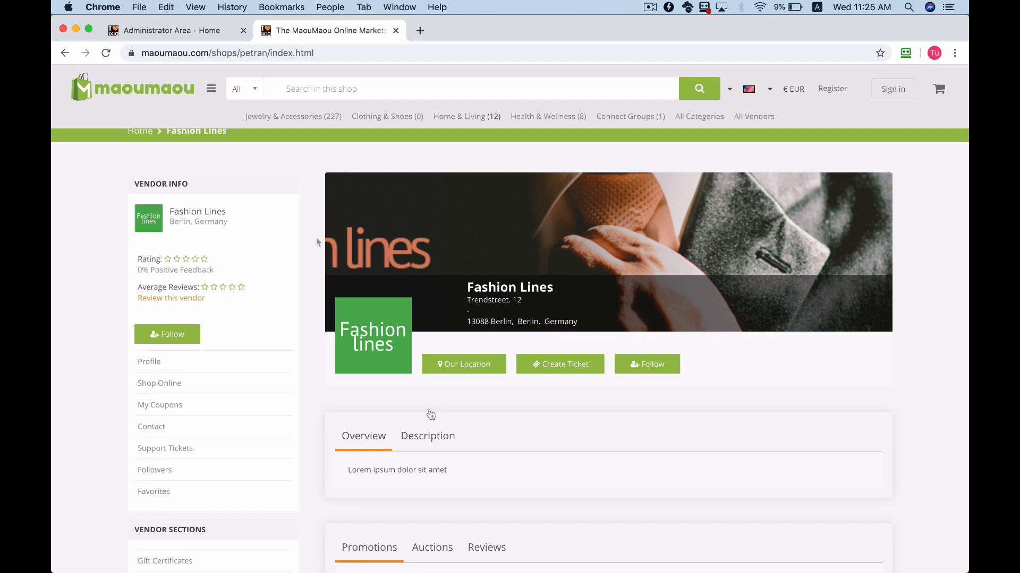
Step: Back in the Administrator Area, open the vendor's 'Update your details' page from the tools menu
click(175, 31)
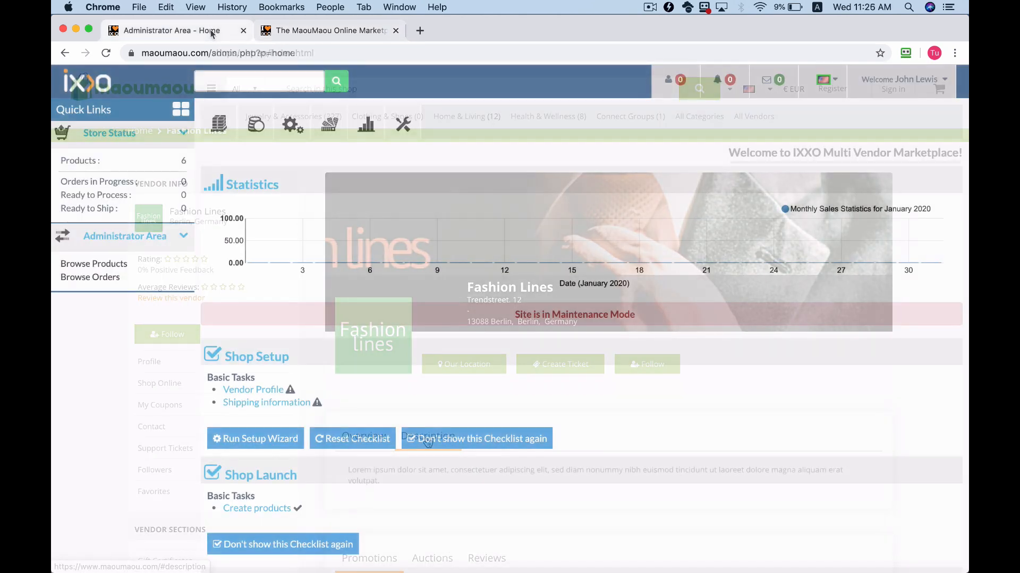
click(366, 122)
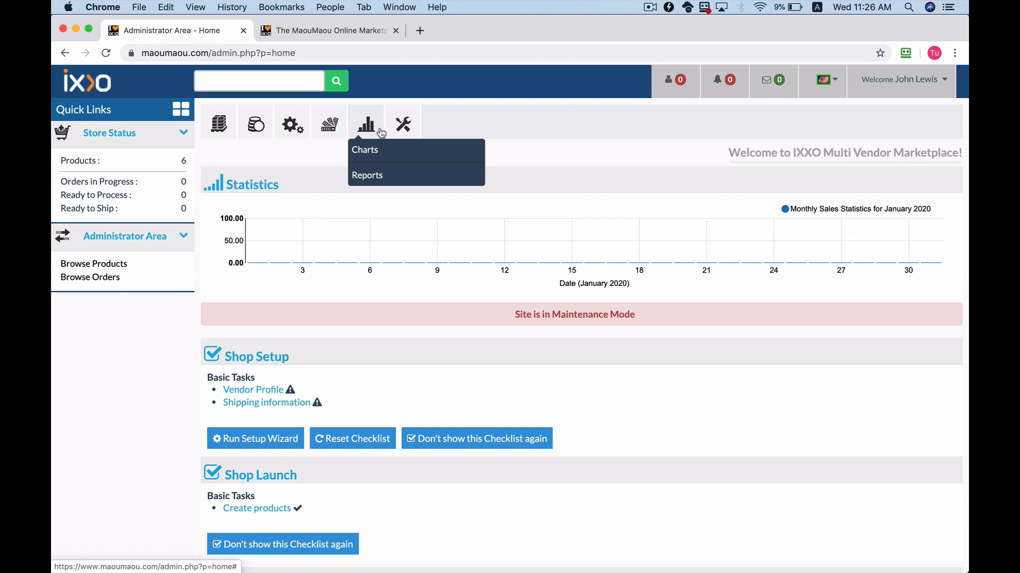
click(402, 124)
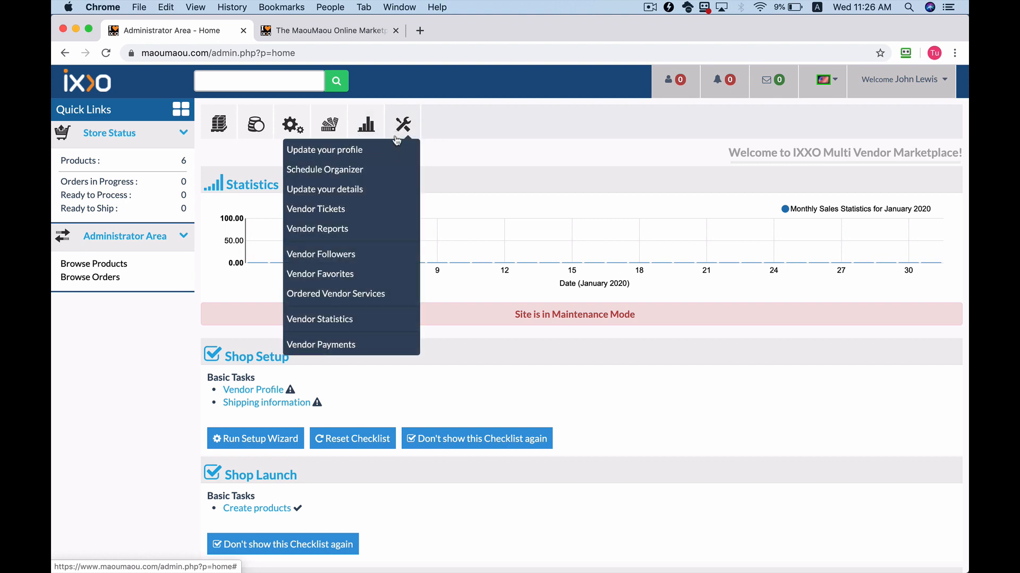
click(324, 193)
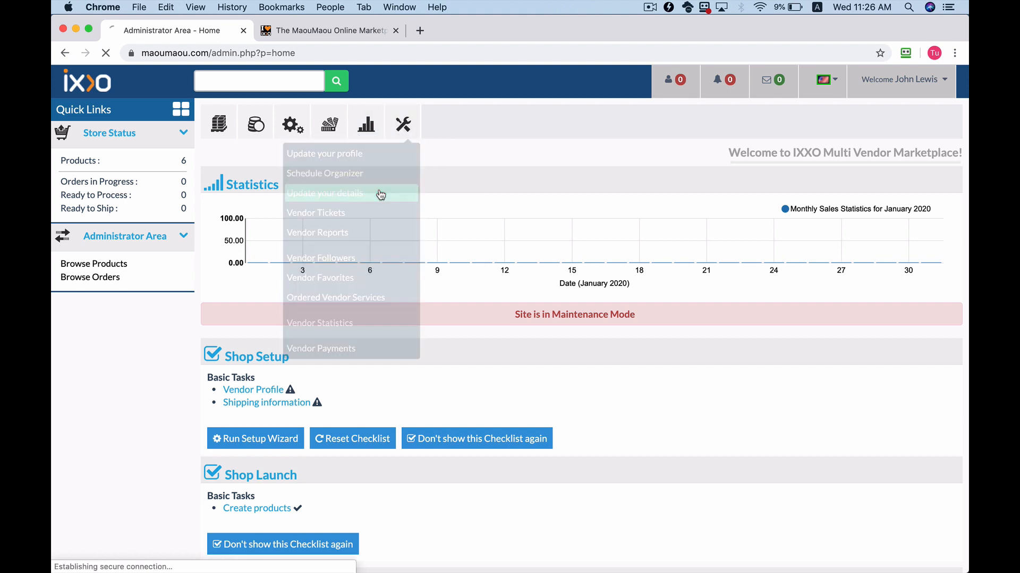
click(324, 194)
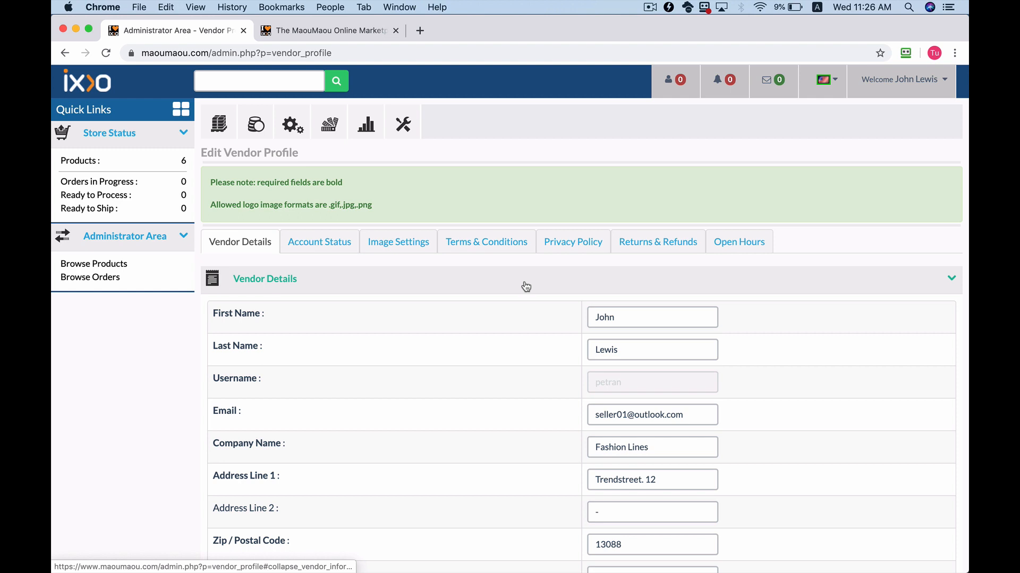
scroll(down, 3)
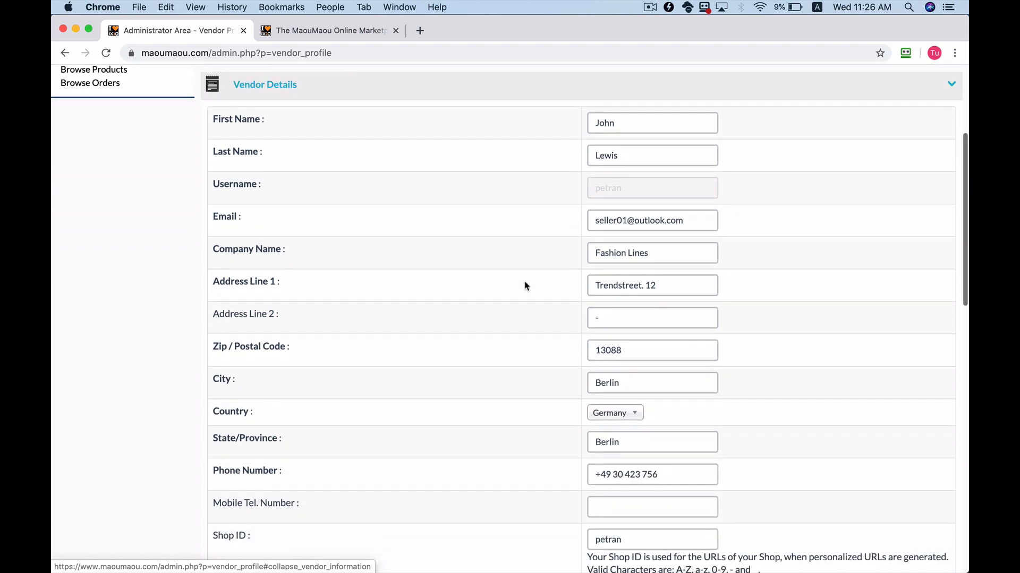
scroll(down, 3)
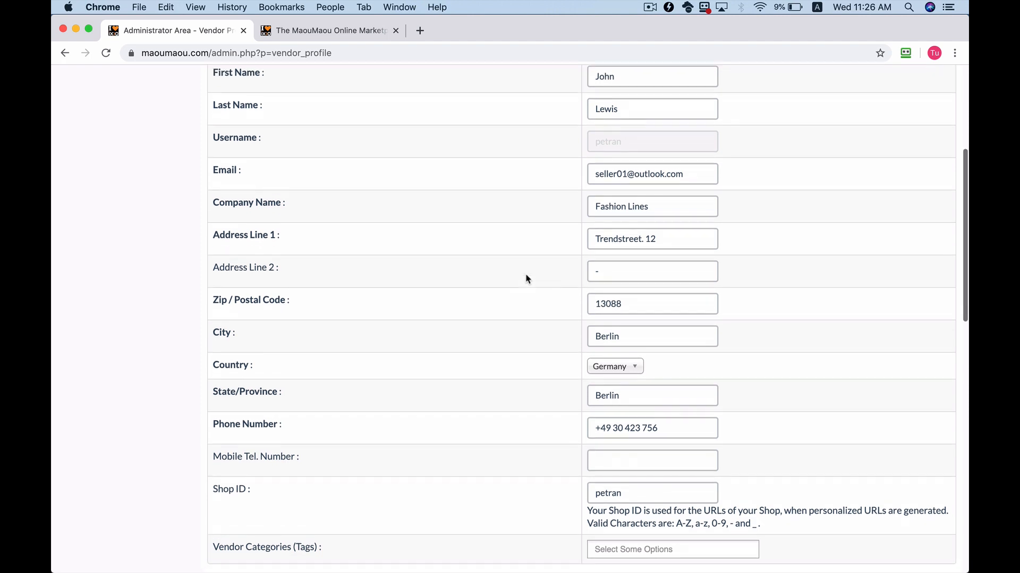
scroll(down, 3)
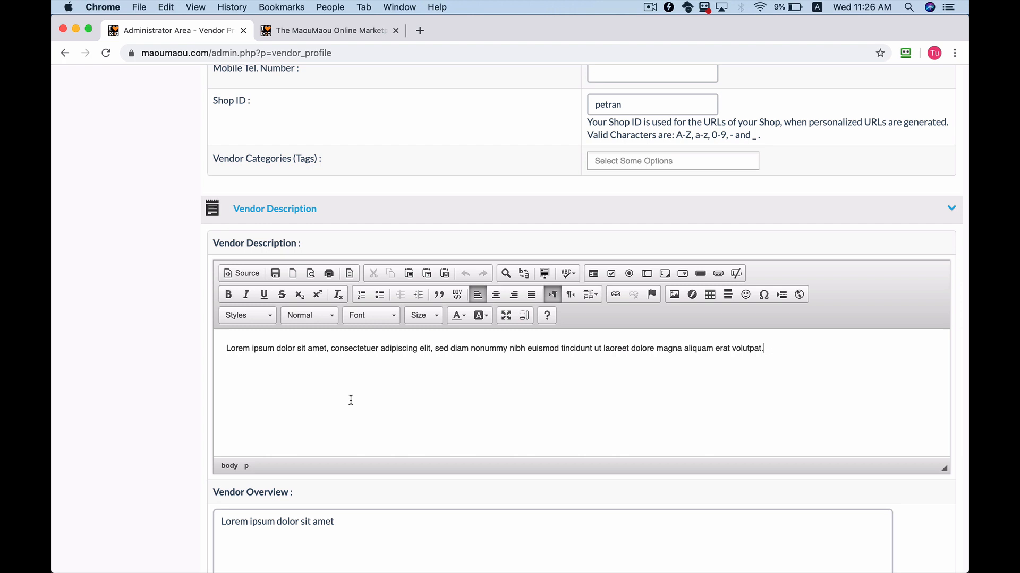
scroll(down, 3)
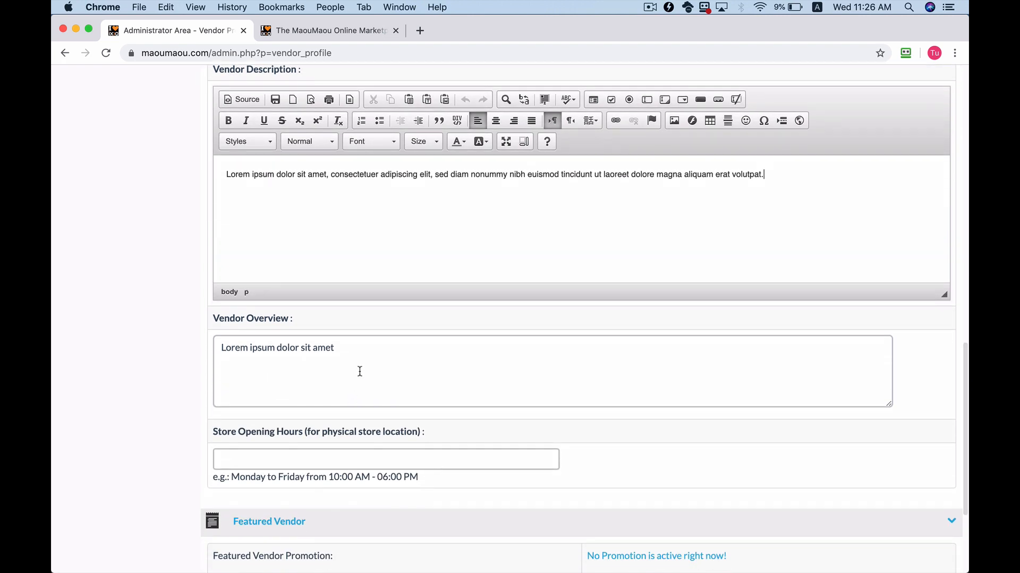
scroll(down, 3)
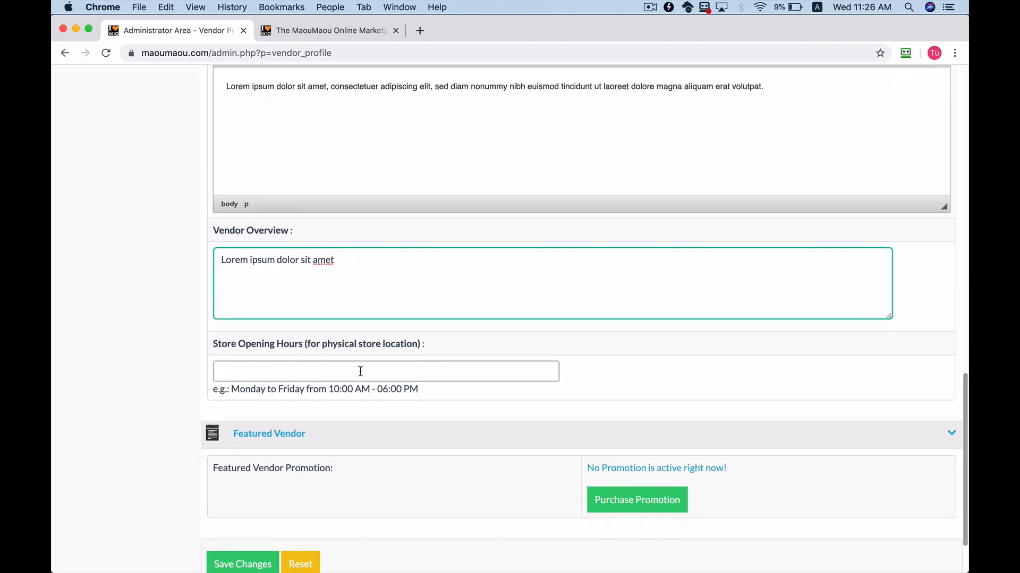
scroll(down, 3)
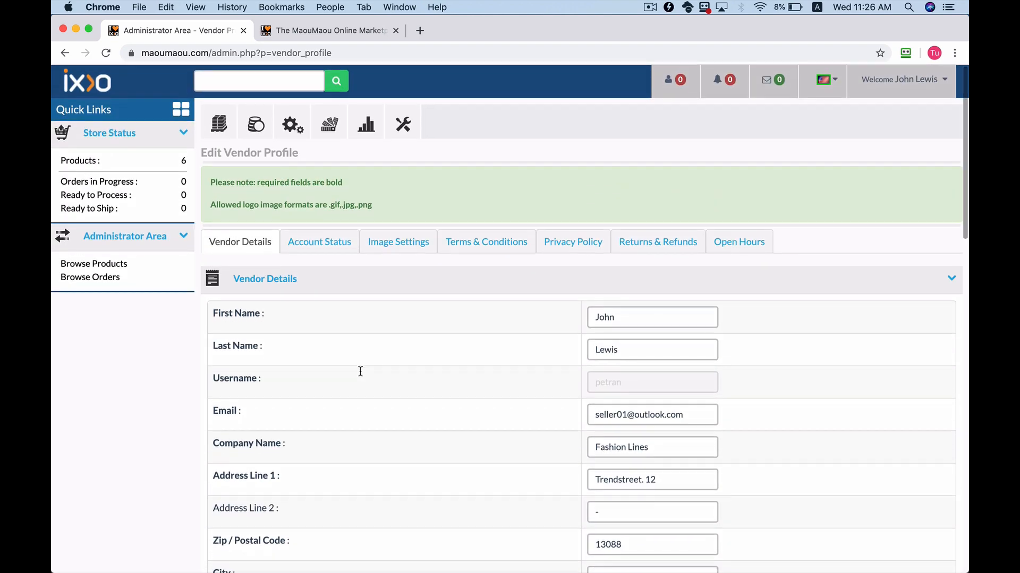
Step: Enter 'Terms', 'Privacy Poli' and 'Returns and Refunds' in the three policy tabs and save
click(485, 241)
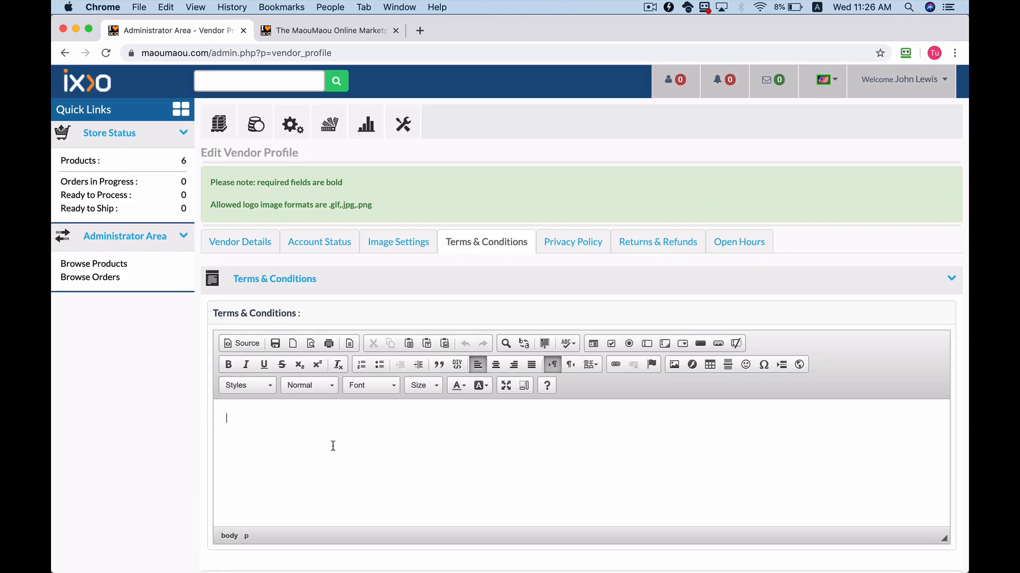
text(Terms and Condi)
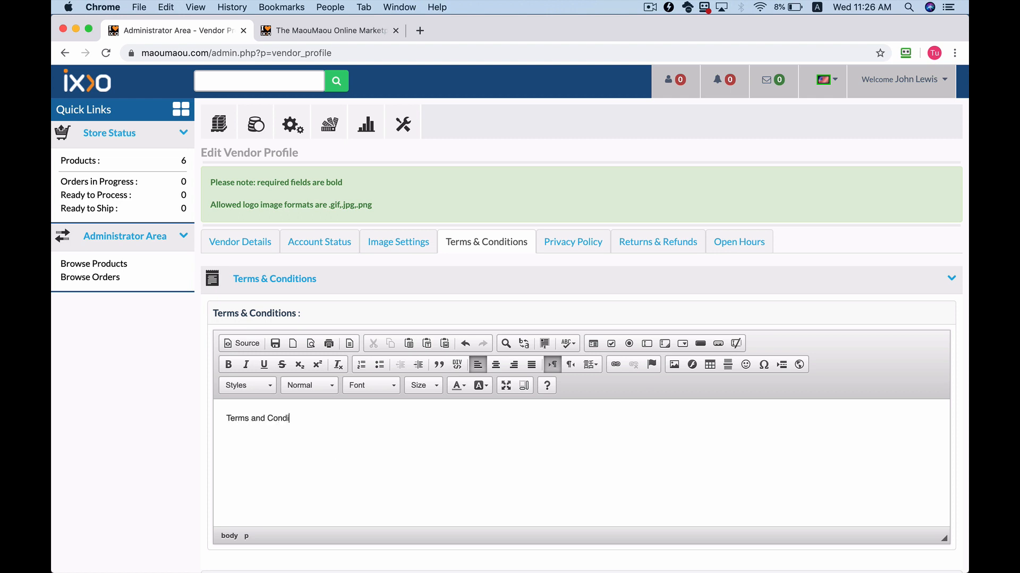
click(572, 242)
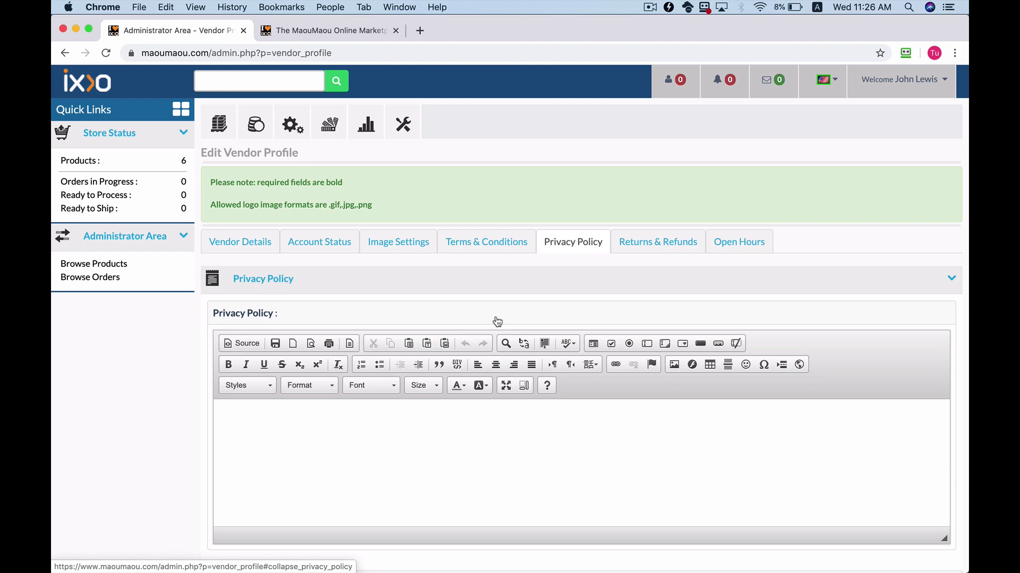
text(Privacy Poli)
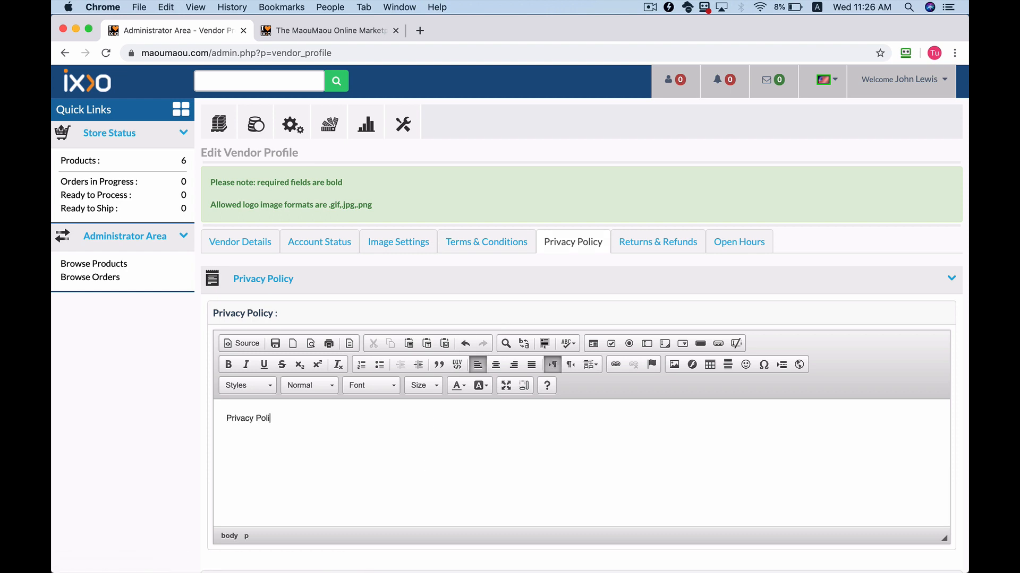
click(658, 241)
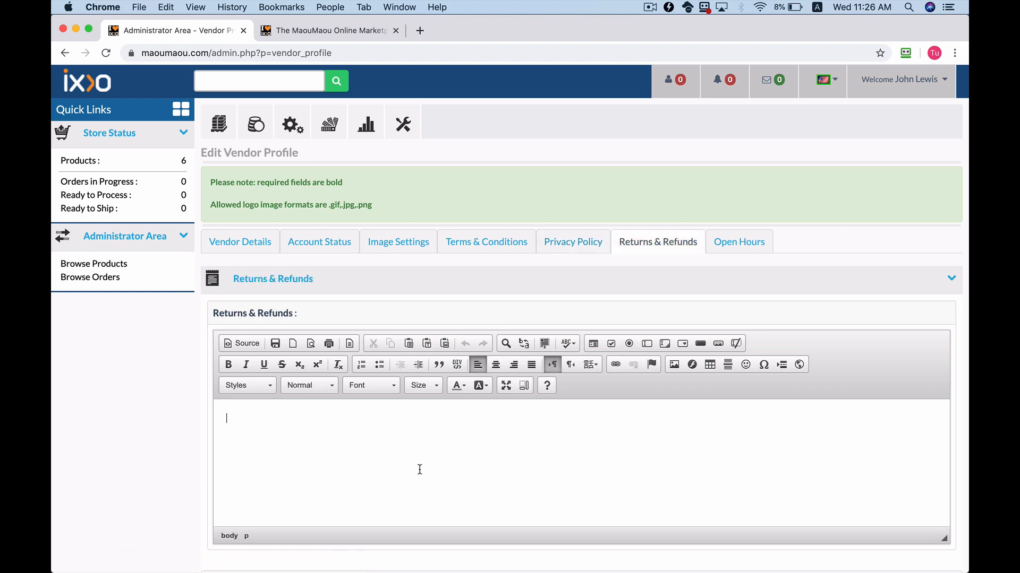
text(Returns a)
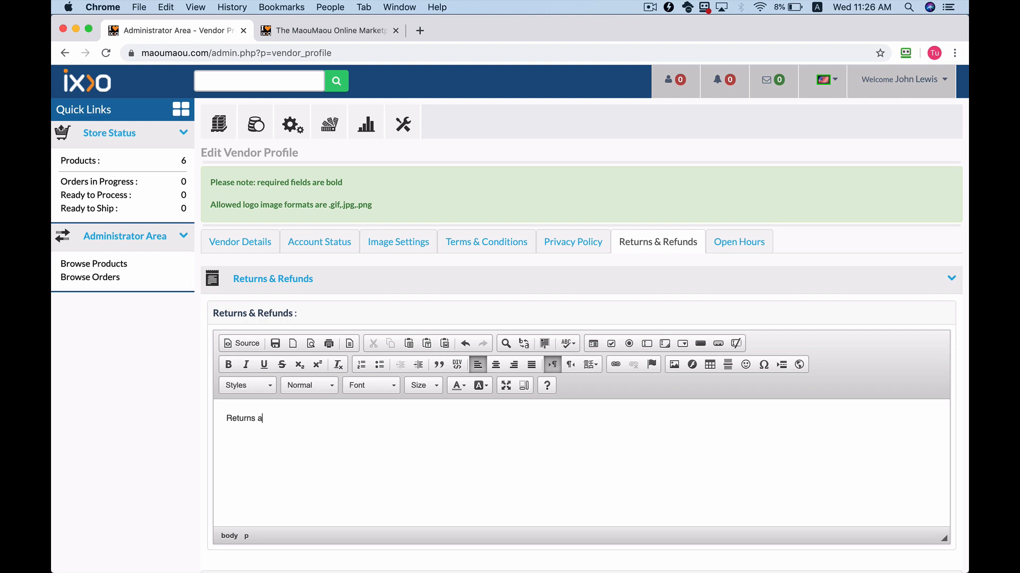
text(nd Refunds)
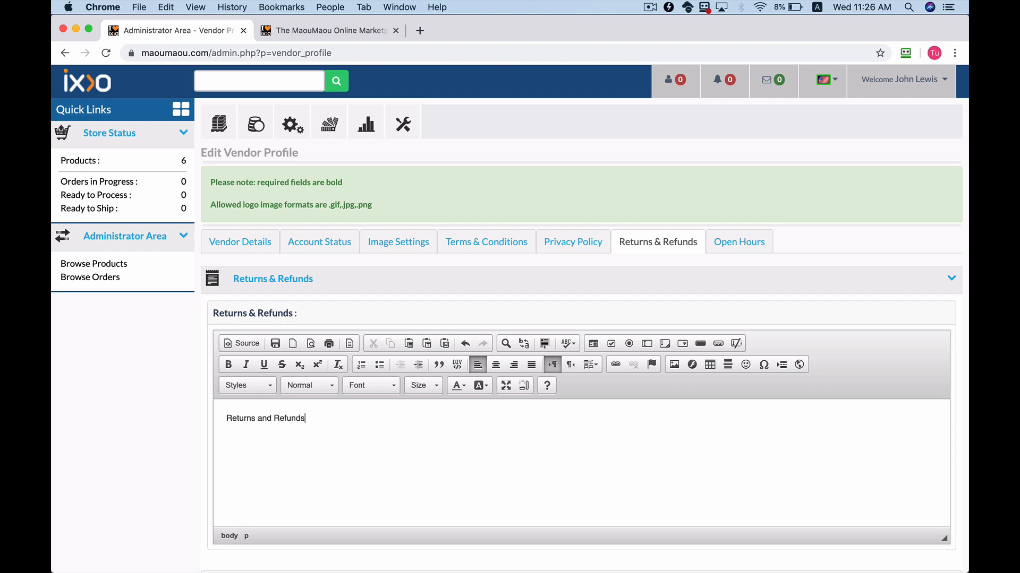
scroll(down, 3)
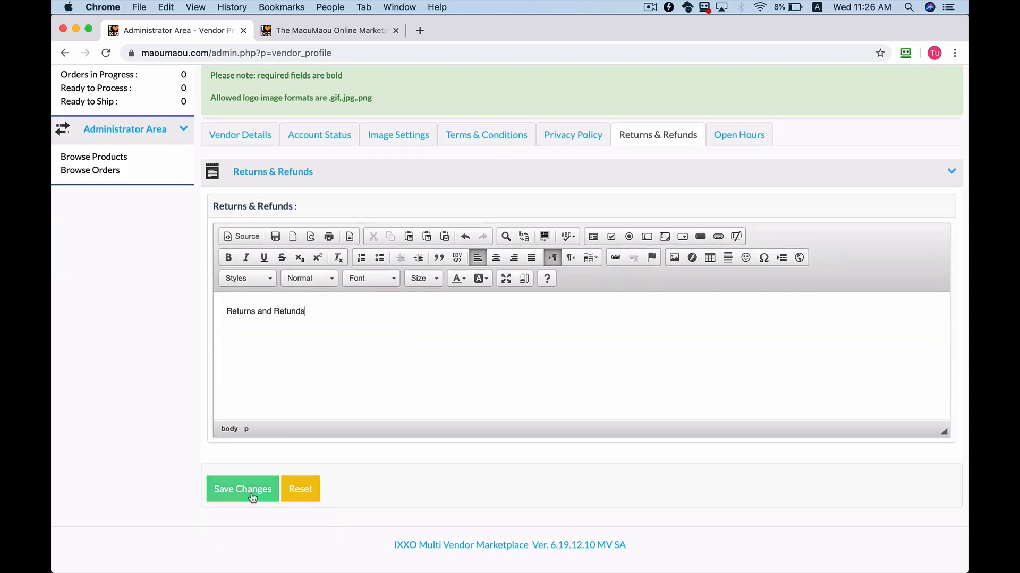
click(243, 489)
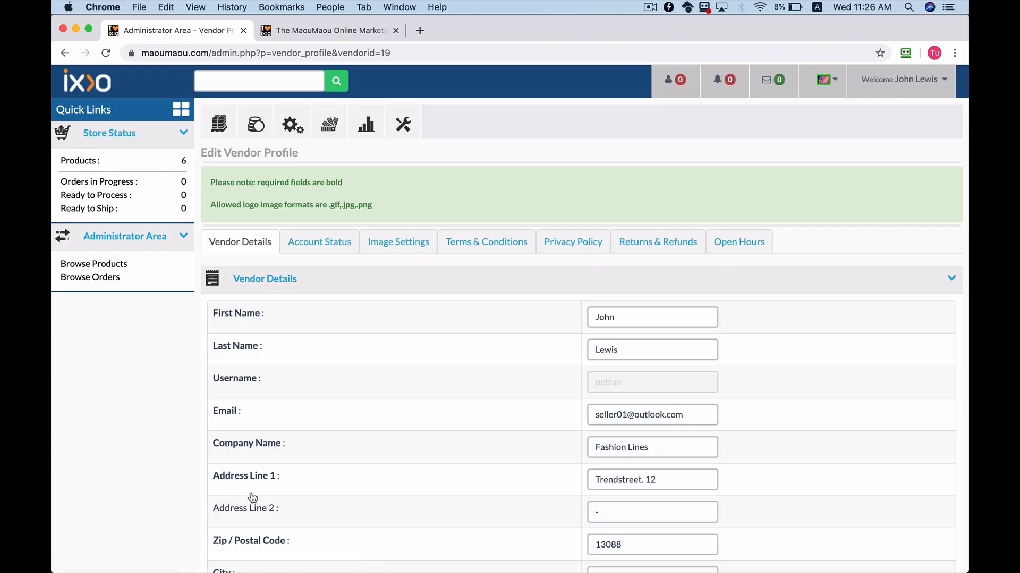
Step: On the Fashion Lines storefront, view the Terms, Privacy Policy and Returns tabs, then open the product listing
click(292, 122)
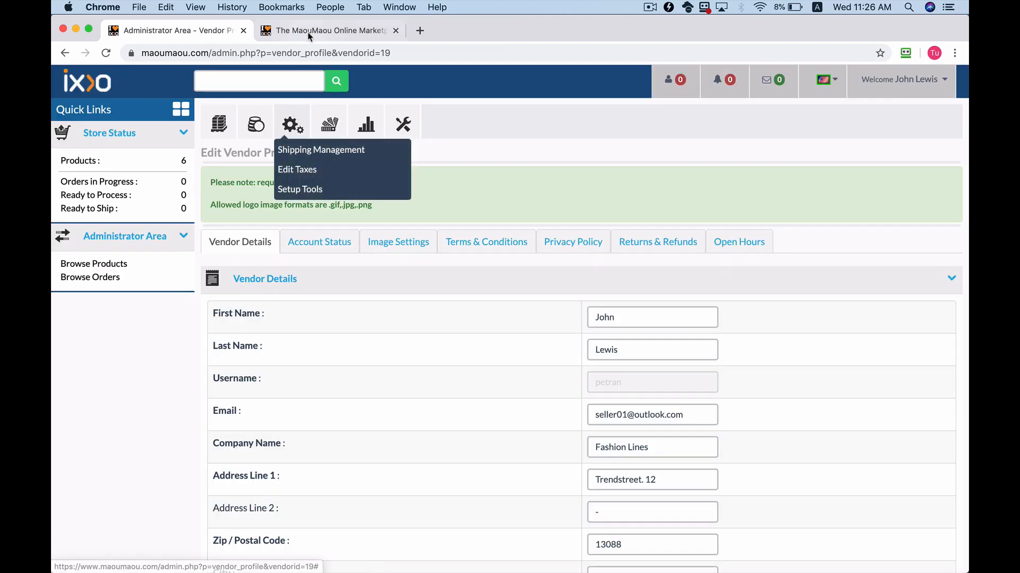
click(329, 30)
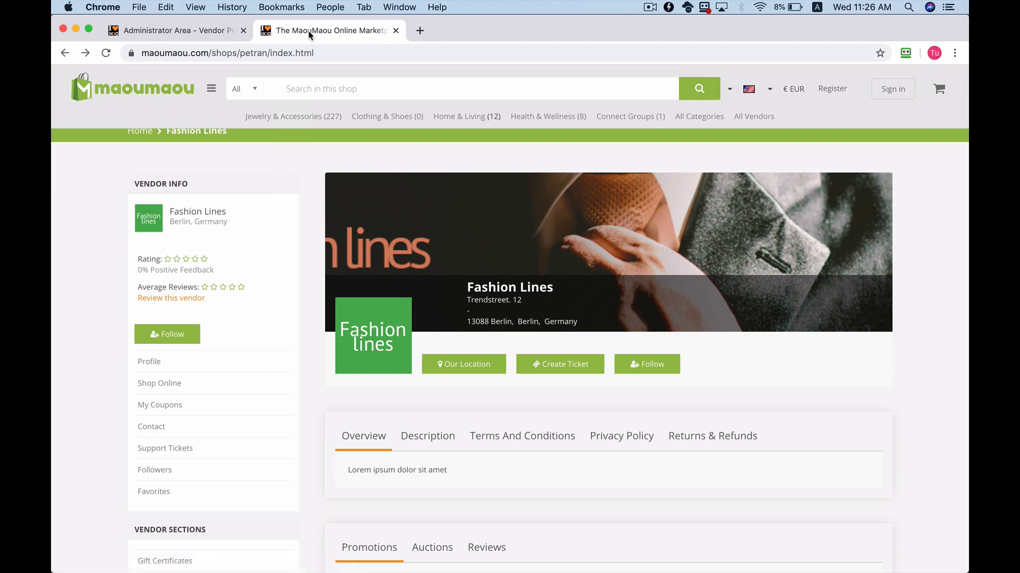
mouse_move(419, 439)
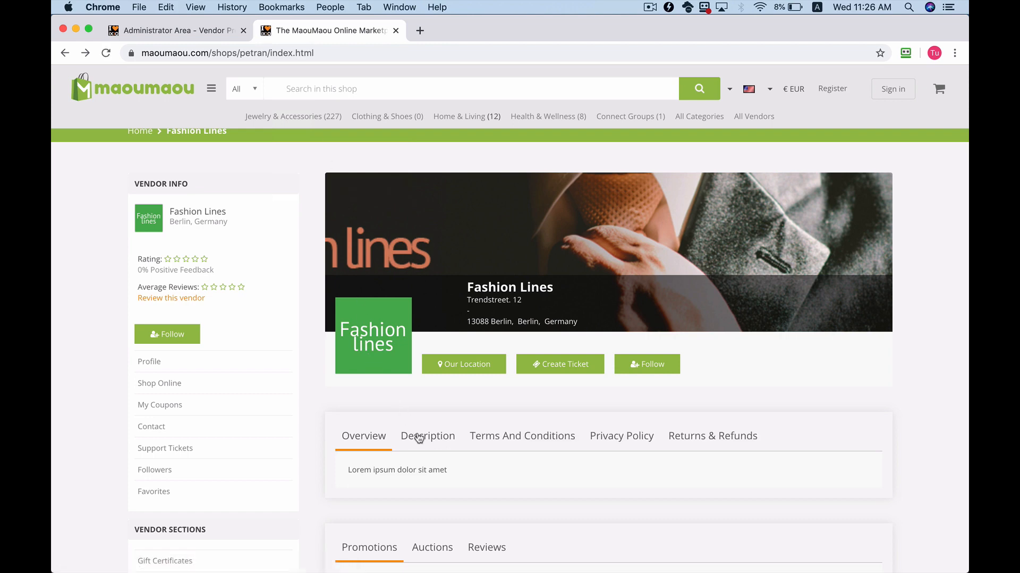
click(522, 437)
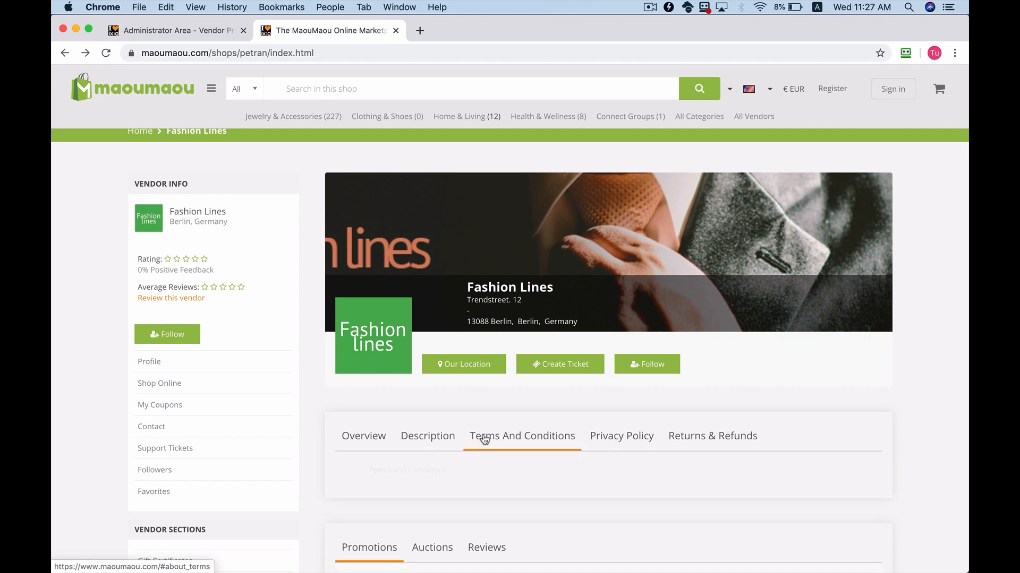
click(622, 436)
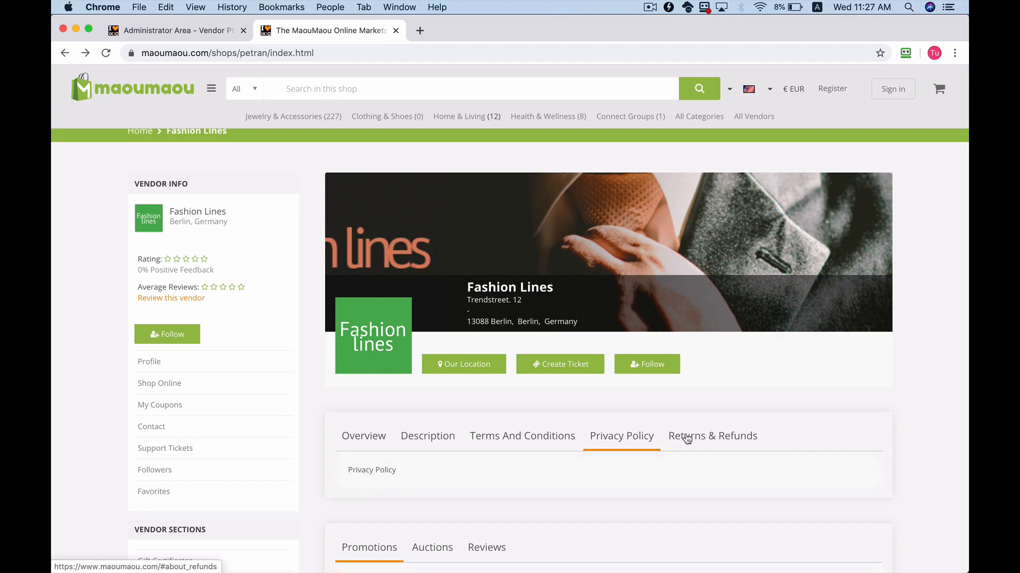
click(712, 436)
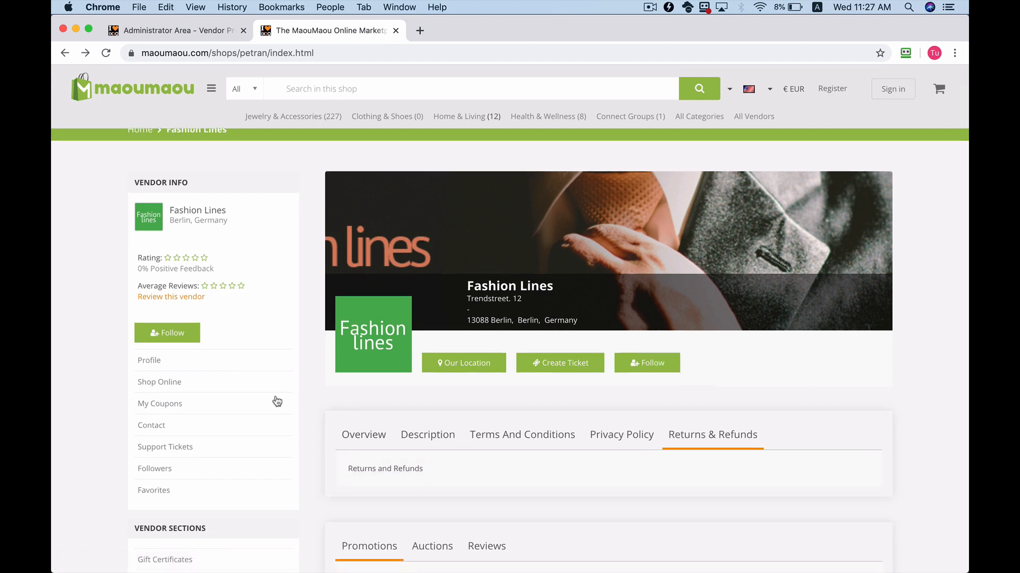
click(159, 381)
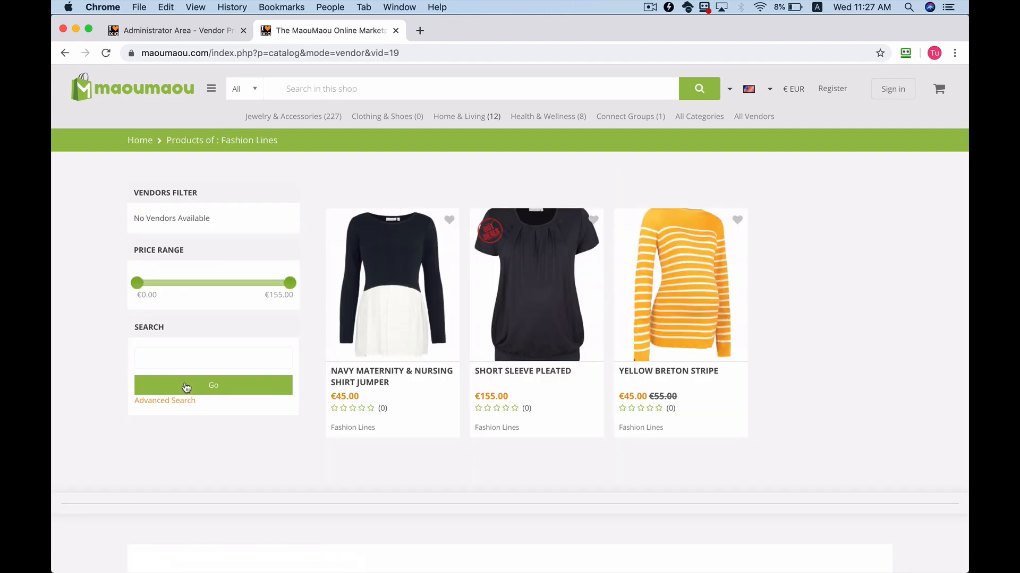
Step: Choose Shop Online in the vendor sidebar to list Fashion Lines products
click(187, 385)
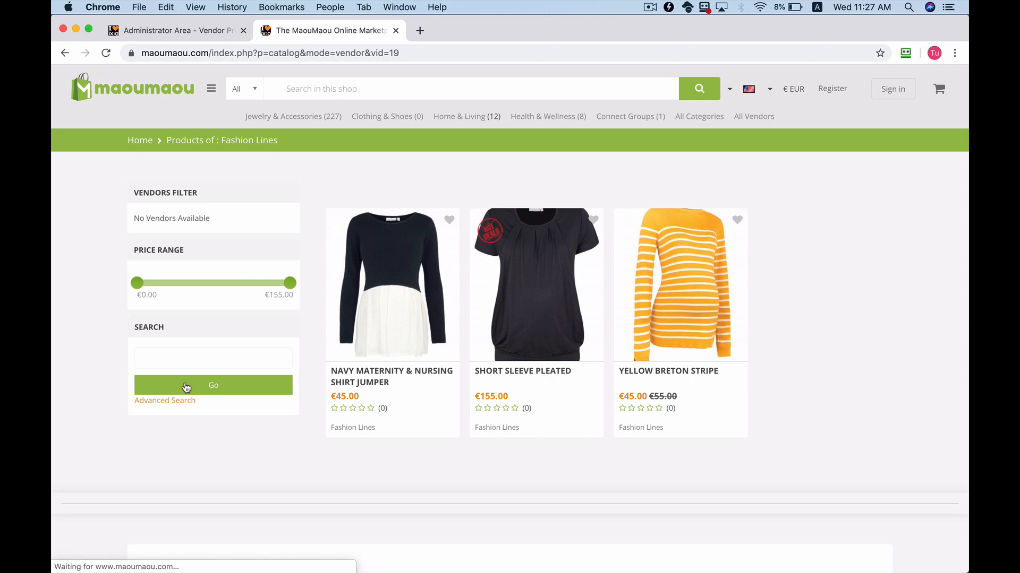